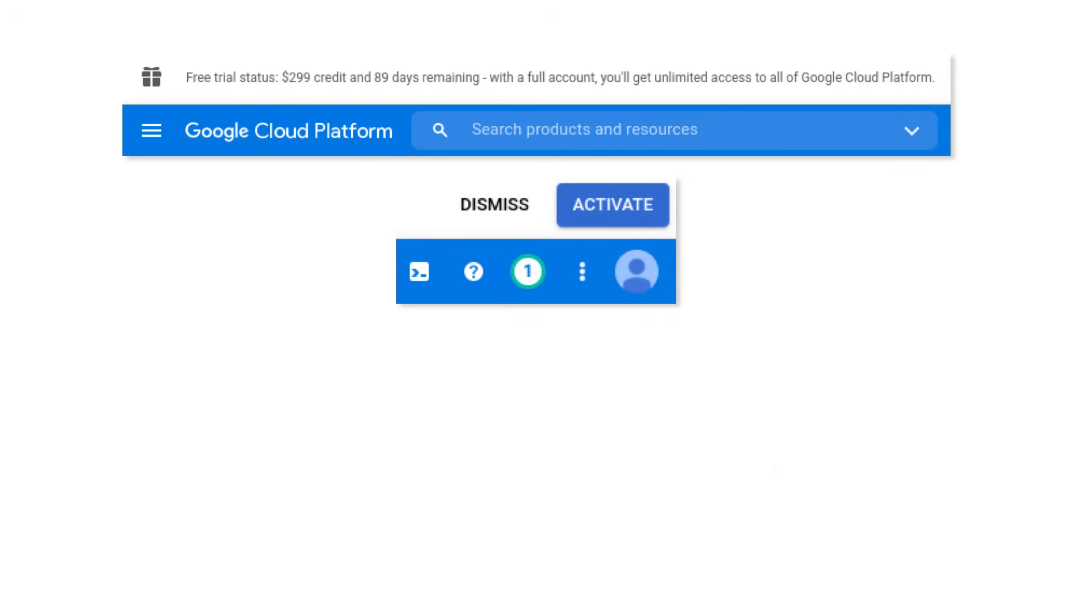
Activate the free trial upgrade from the banner showing $299 credit and 89 days left
click(613, 205)
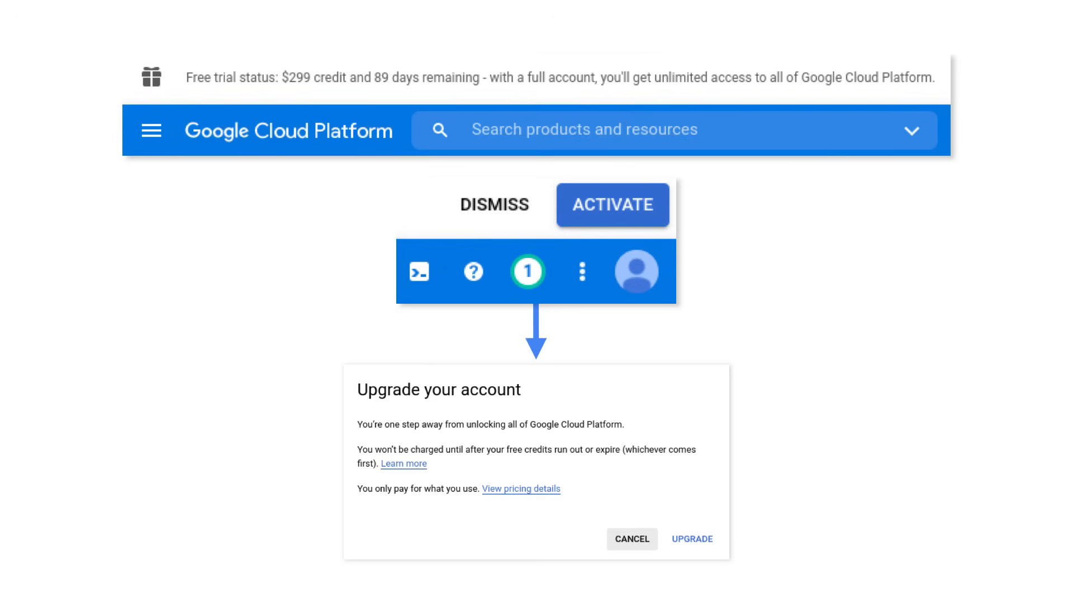